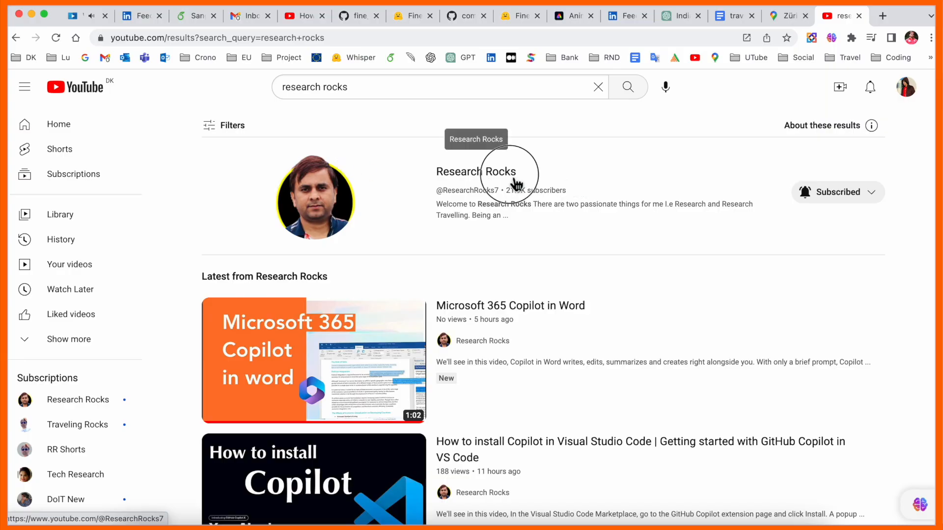
Open a new tab that shows the Google homepage
left_click(475, 172)
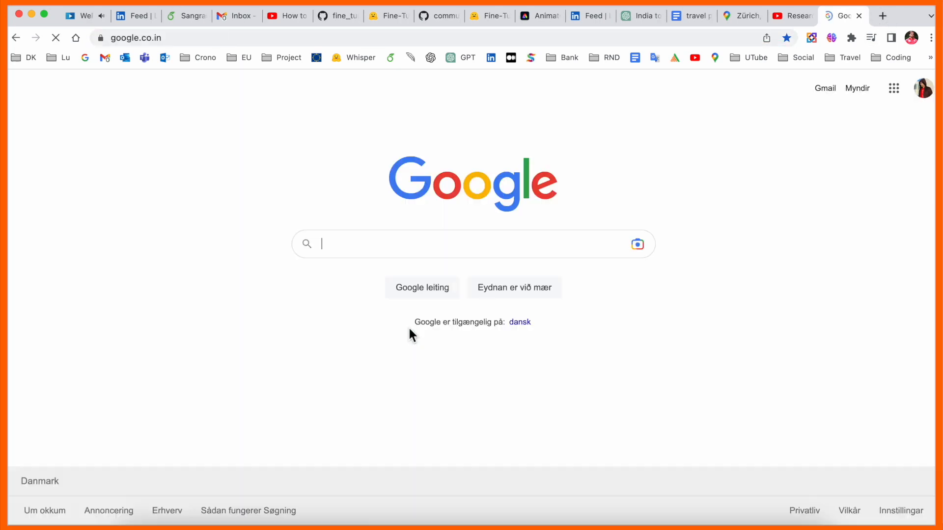
Search Google for 'microsoft bing' and reach Bing's chat page requiring Edge
type("microsoft bi")
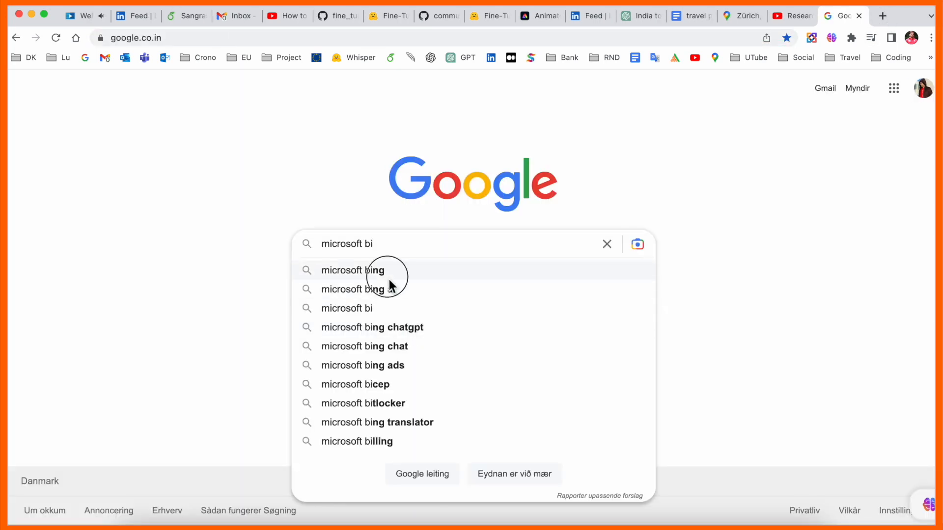
left_click(354, 270)
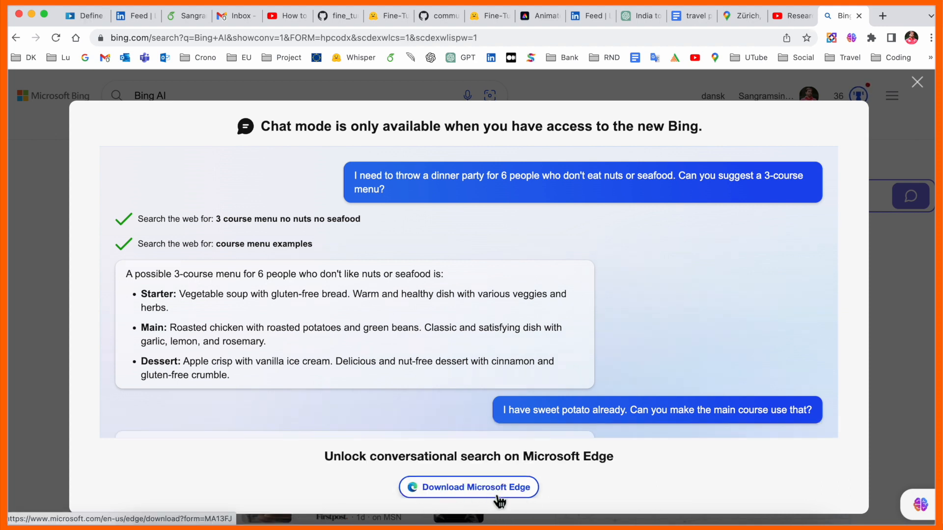
Download Microsoft Edge for macOS after accepting the licence terms, then close the thank-you dialog
left_click(469, 487)
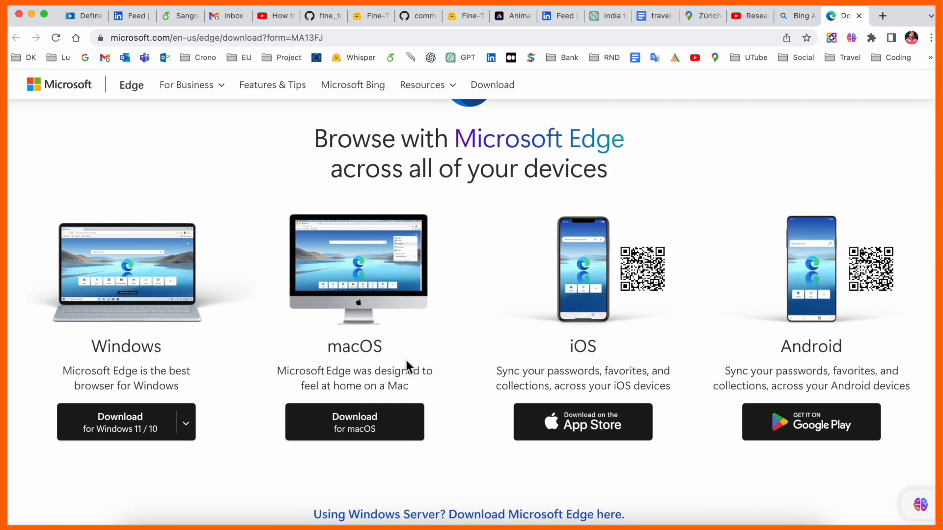
scroll("down", 3)
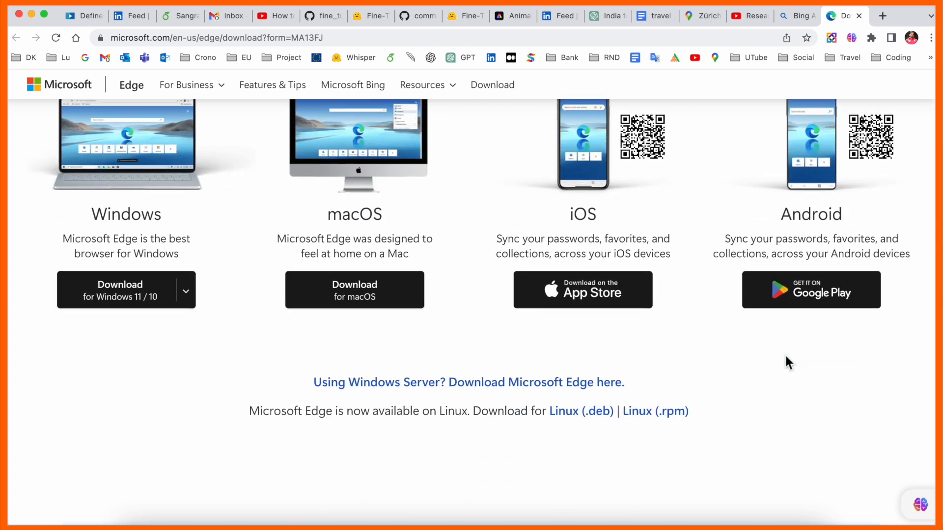
left_click(354, 289)
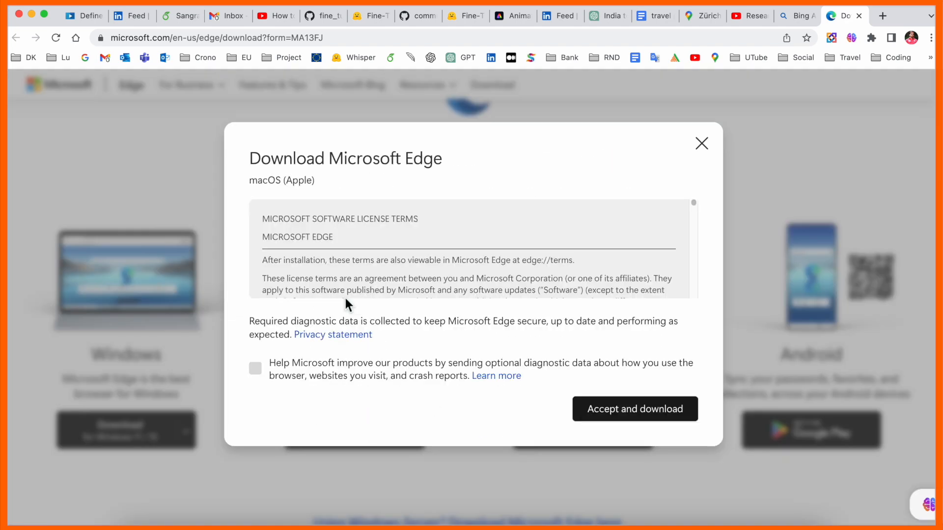
left_click(634, 409)
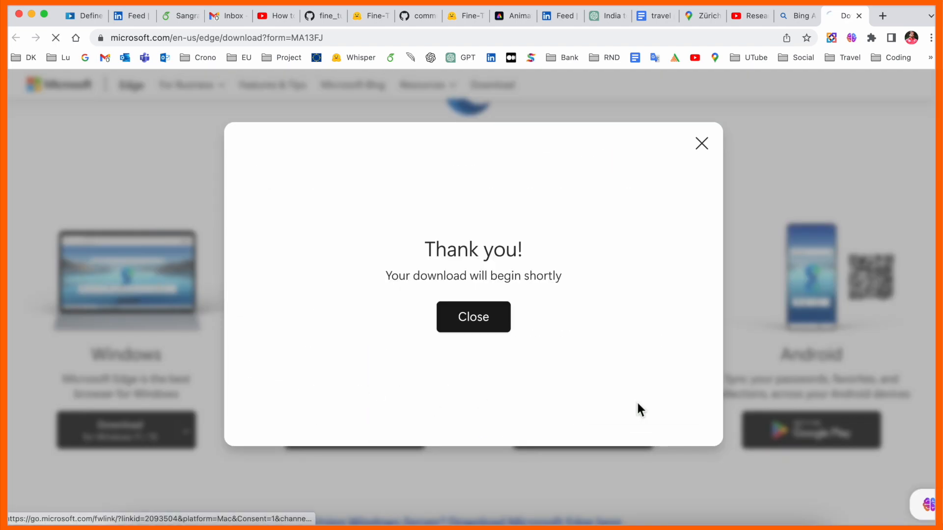
left_click(473, 317)
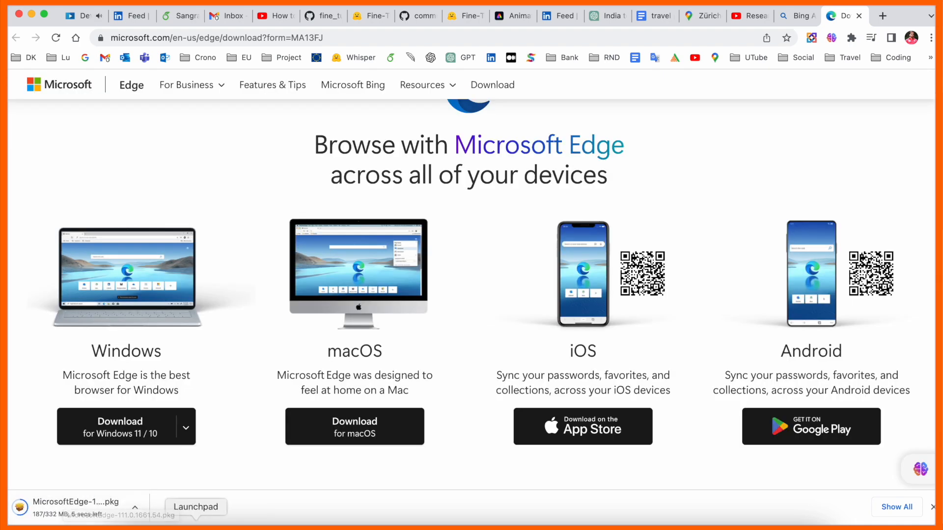
Run the downloaded MicrosoftEdge .pkg installer so Edge installs and opens
left_click(195, 506)
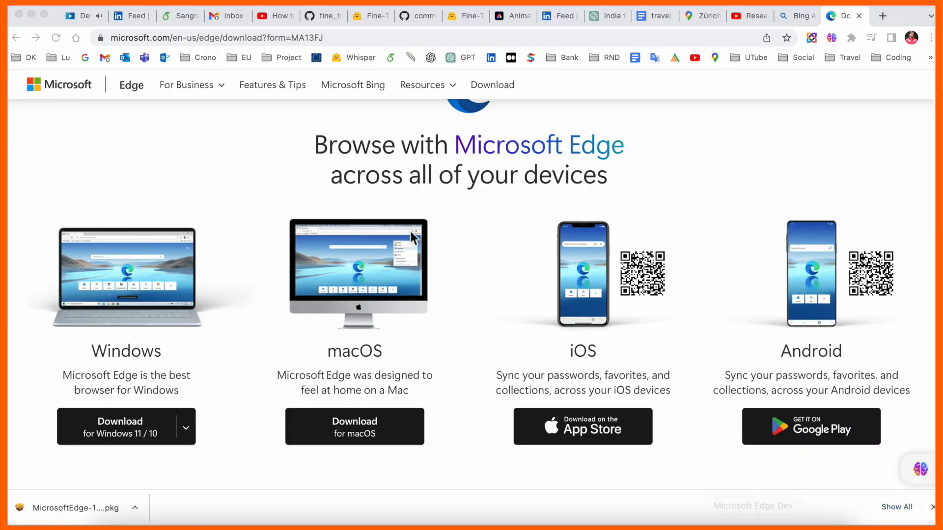
left_click(882, 16)
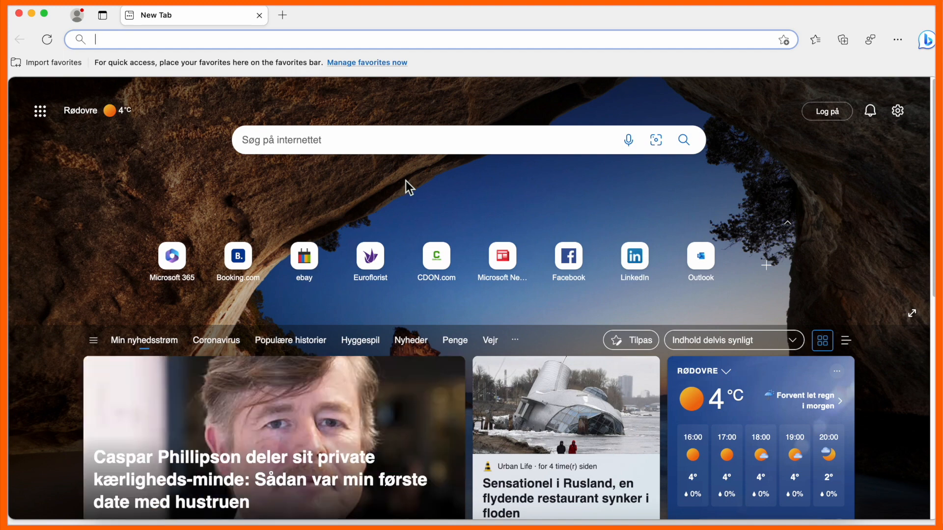
mouse_move(928, 40)
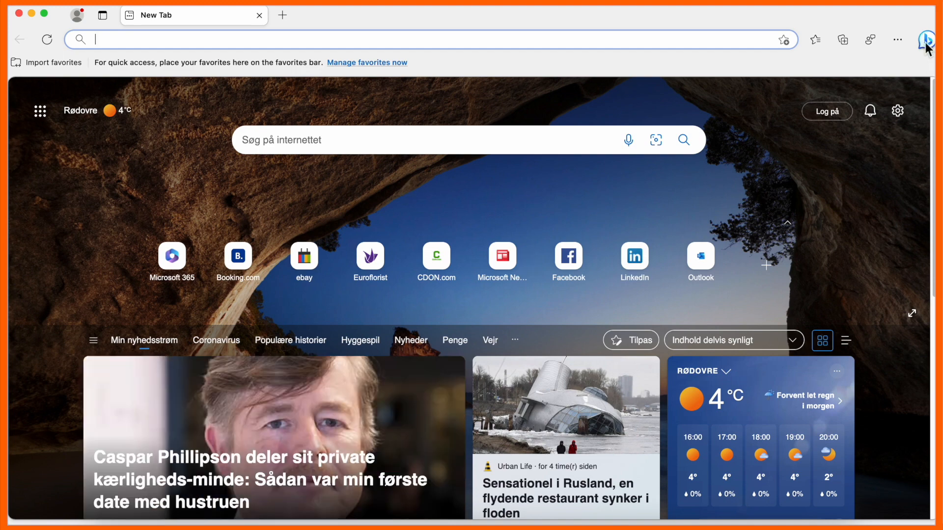
Open the Bing Chat sidebar from the Edge toolbar's Bing icon
left_click(927, 40)
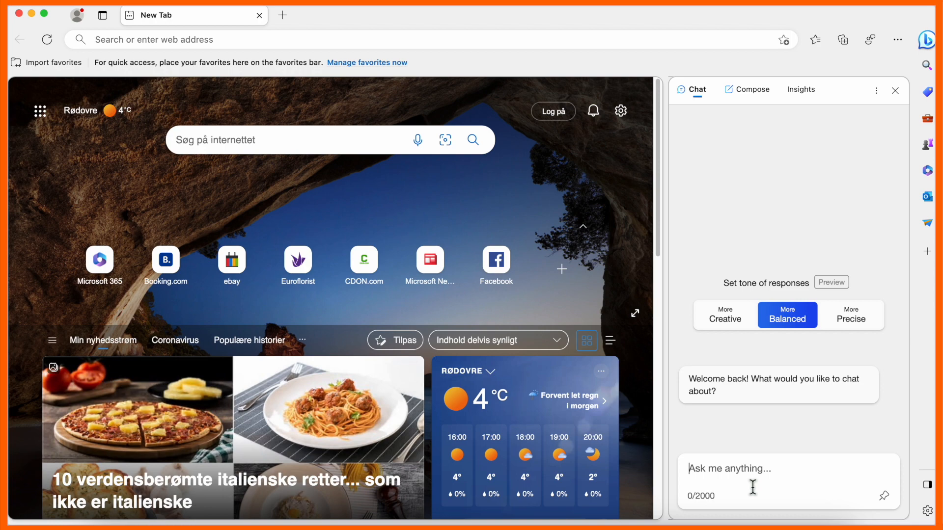
Ask Bing Chat how to run Python code on a Mac, then type a YouTube question
type("how to use")
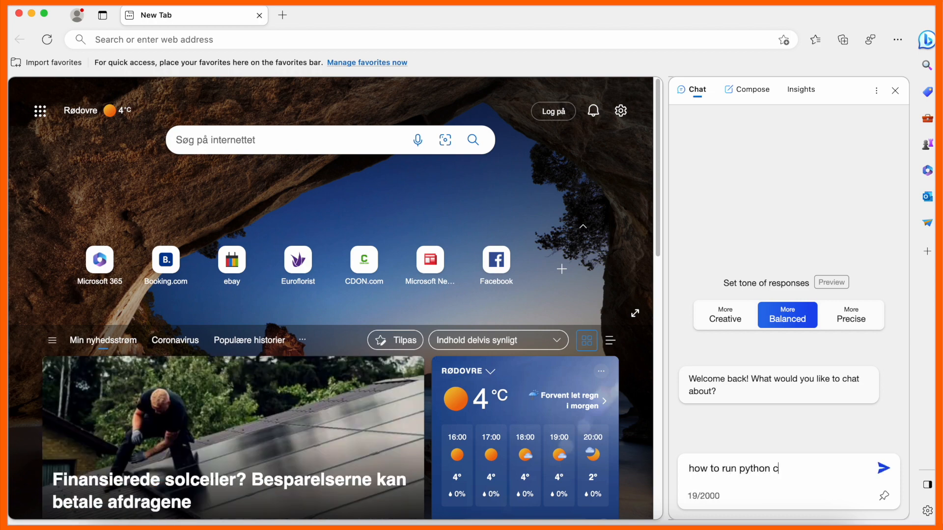
left_click(883, 469)
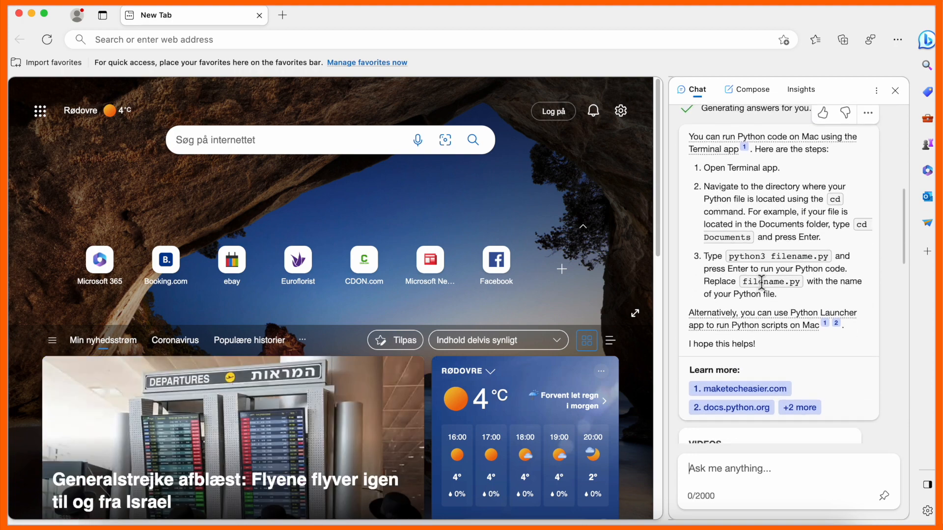
type("how to make")
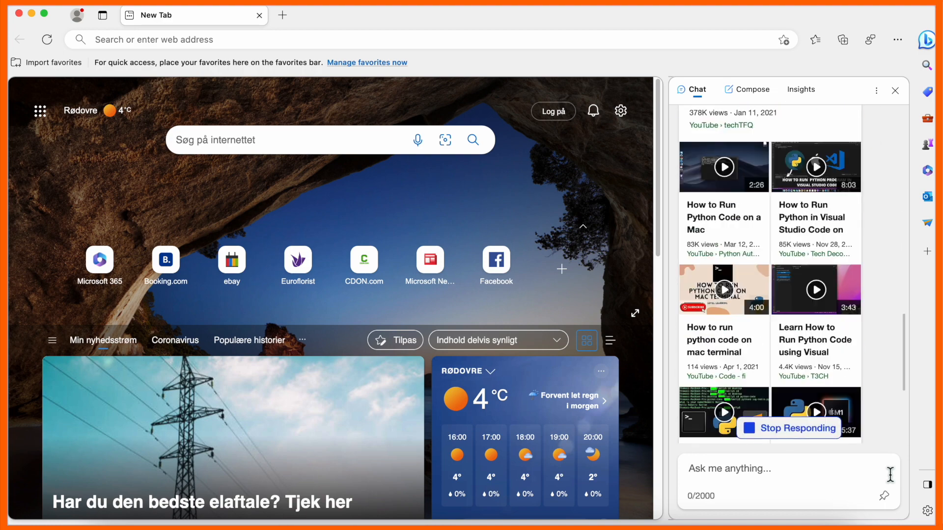
scroll("down", 3)
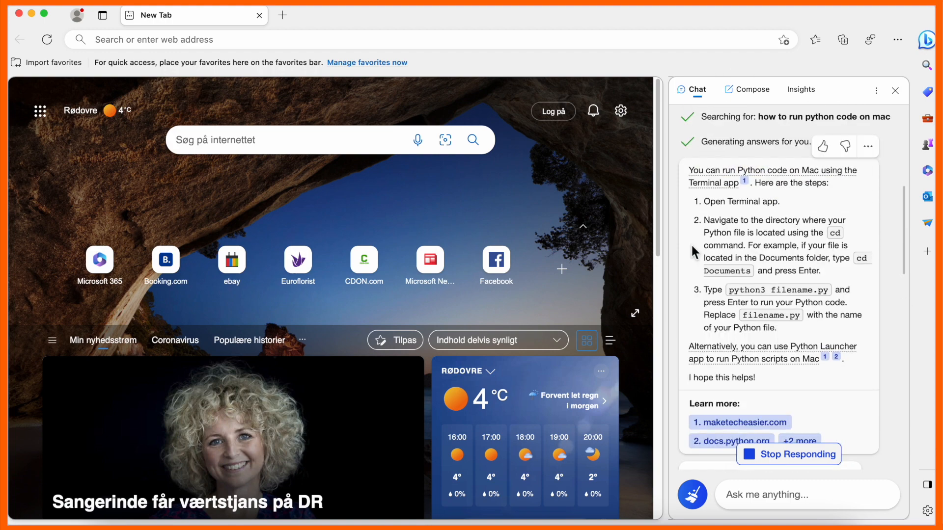
Scroll through Bing Chat's QuickTime Player answer on making YouTube videos on Mac
scroll("down", 3)
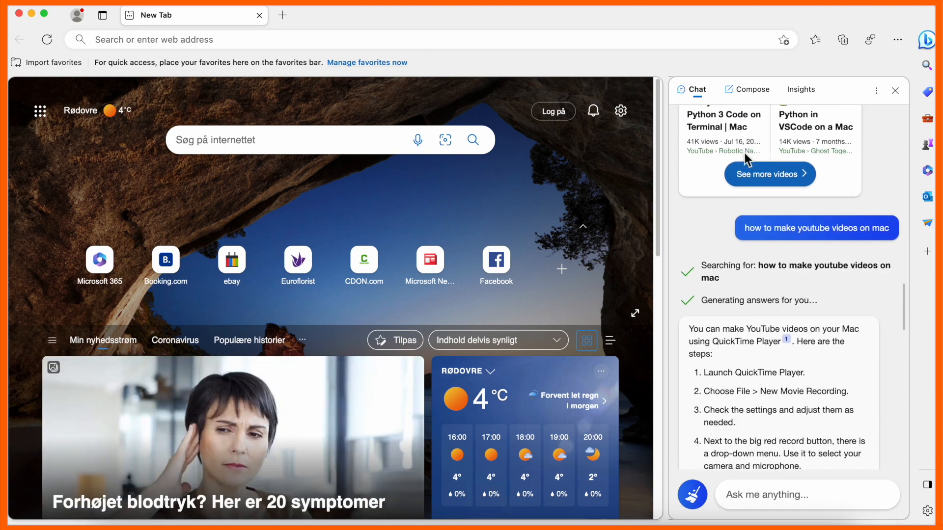
scroll("down", 3)
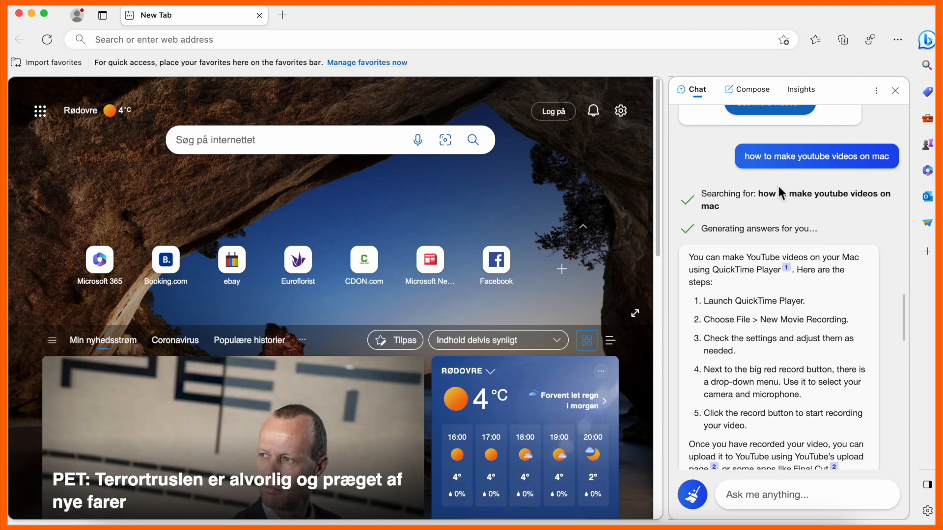